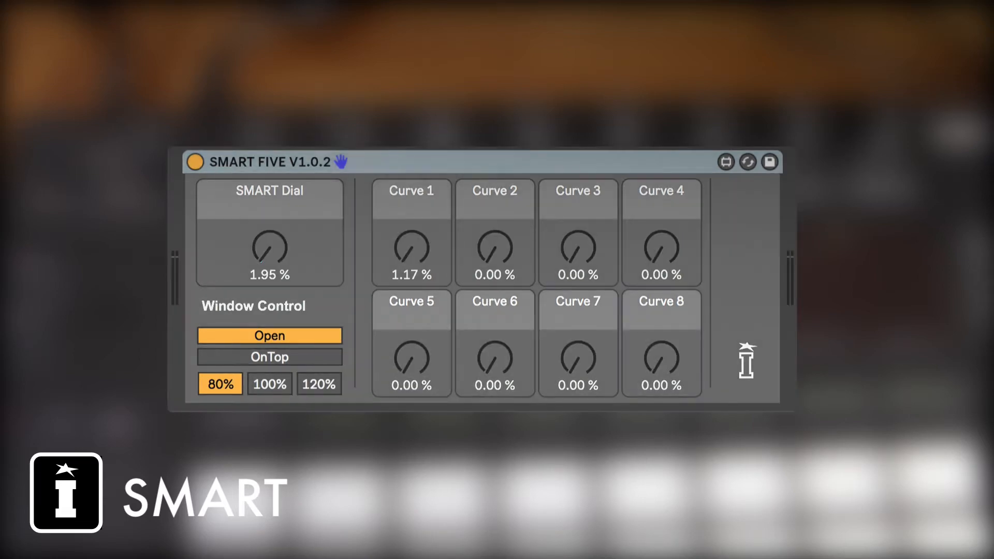
mouse_move(298, 215)
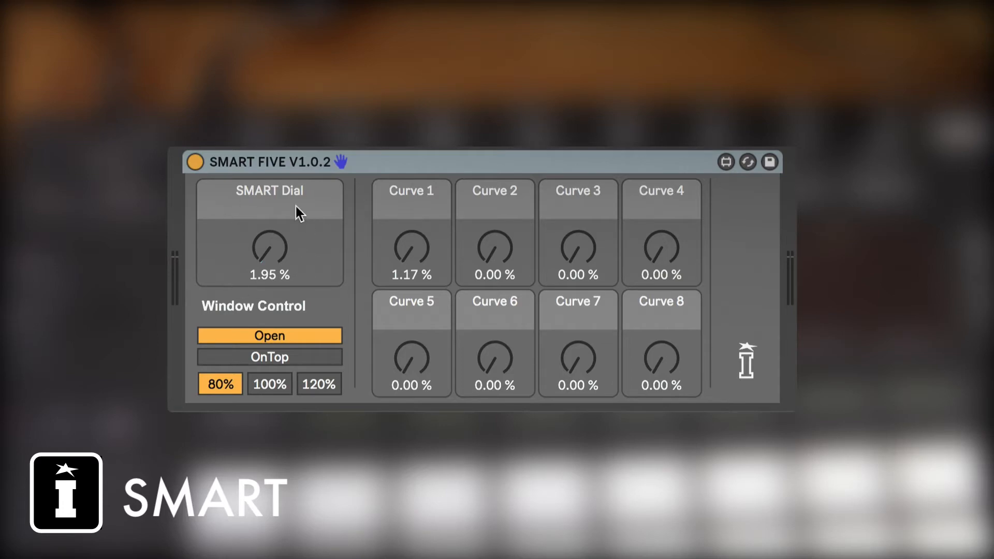
mouse_move(271, 262)
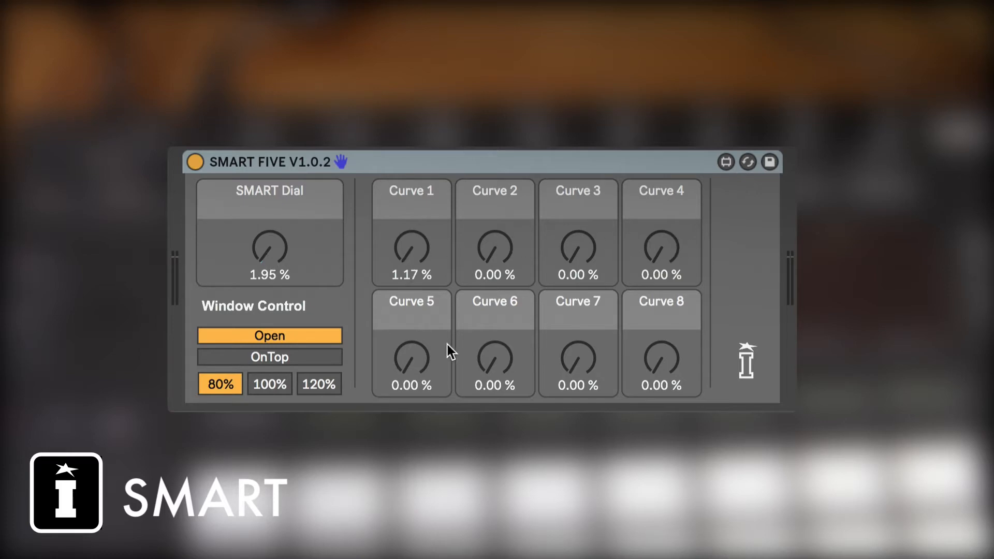
mouse_move(603, 359)
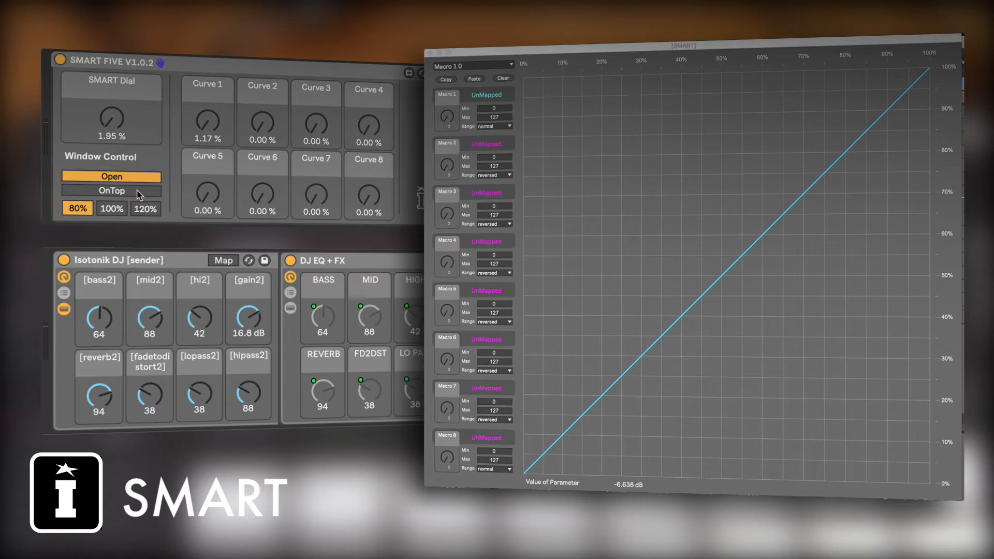
Map bass2, mid2, hi2 and gain2 to Macros 1–4 and select bass2 for curve editing.
click(485, 94)
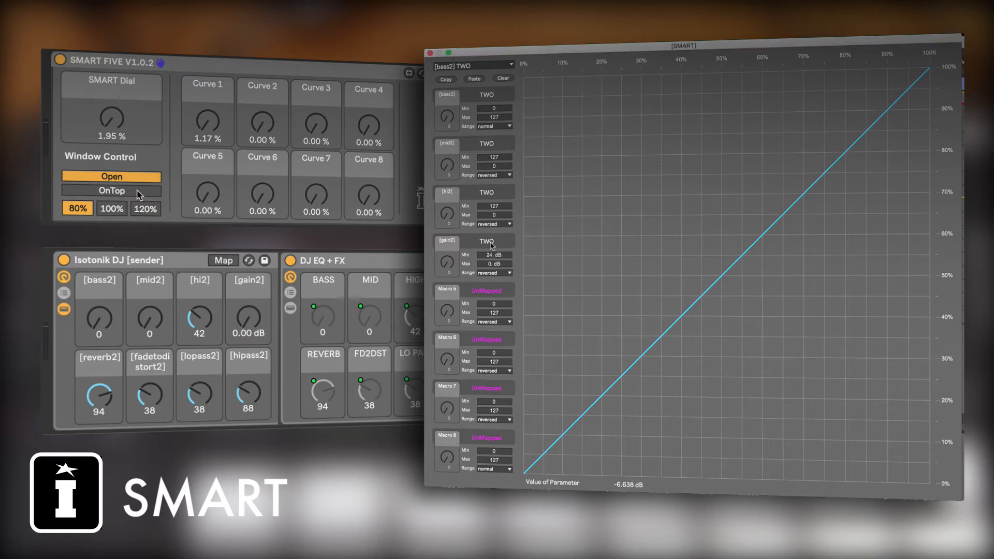
click(472, 65)
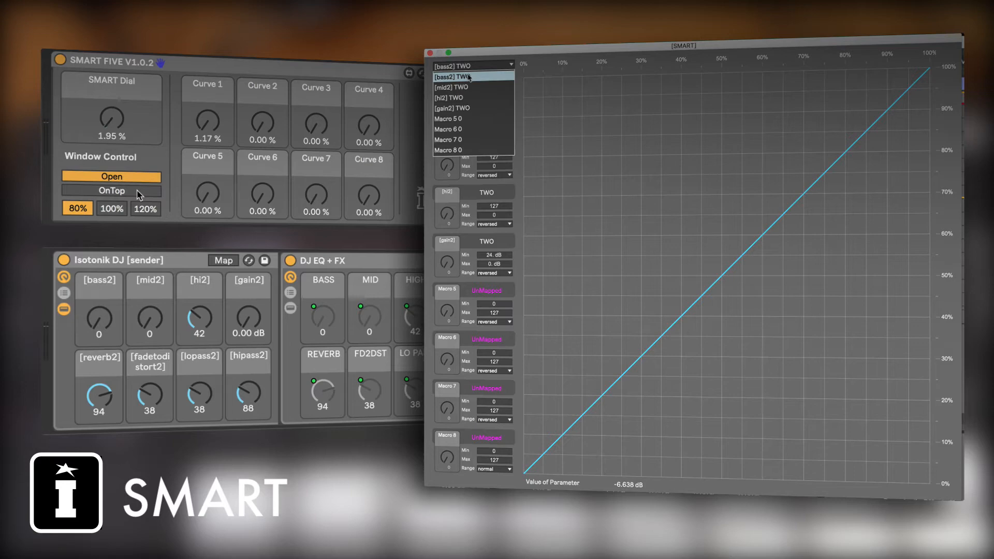
click(470, 66)
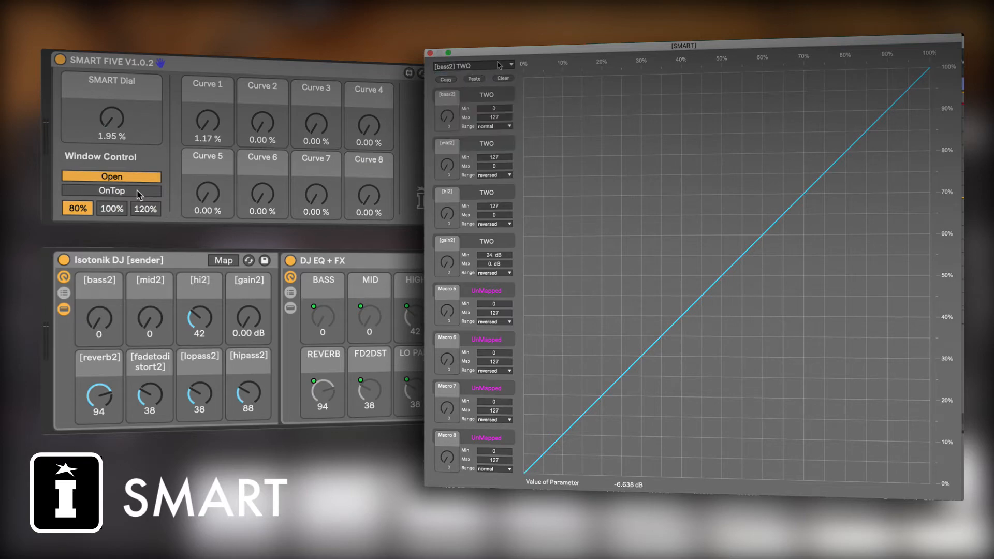
click(472, 65)
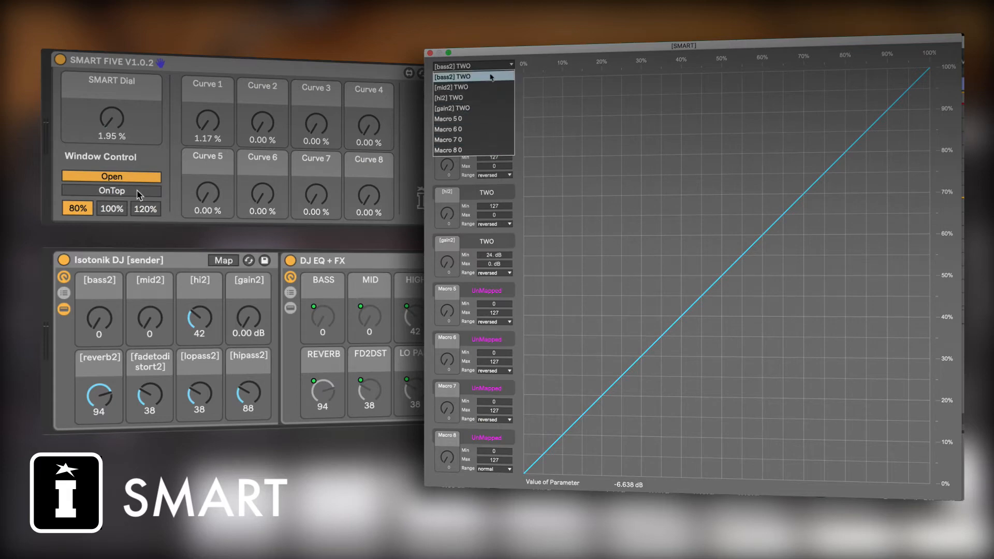
click(471, 76)
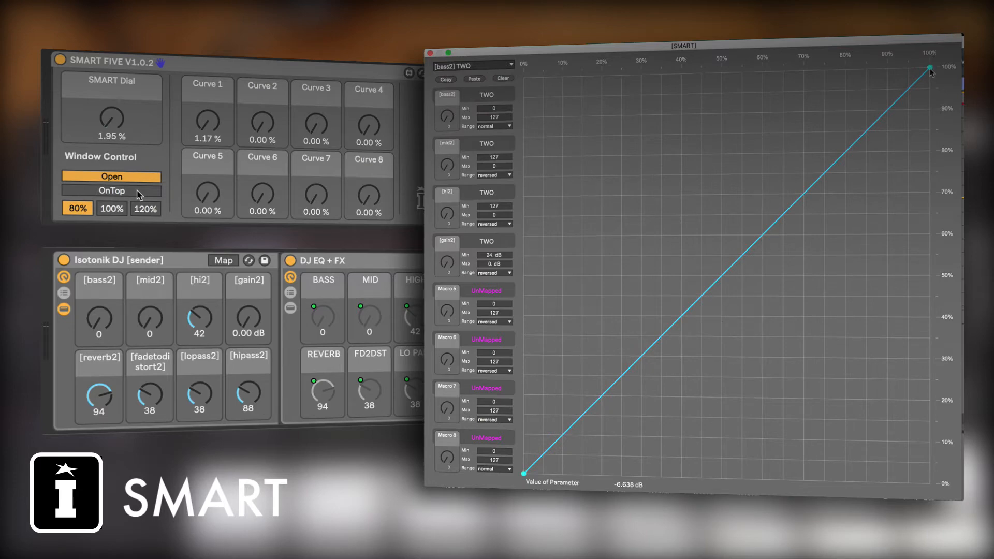
Drag bass2's end point to about 38% input, 85% output and add a second breakpoint.
drag(930, 68, 845, 93)
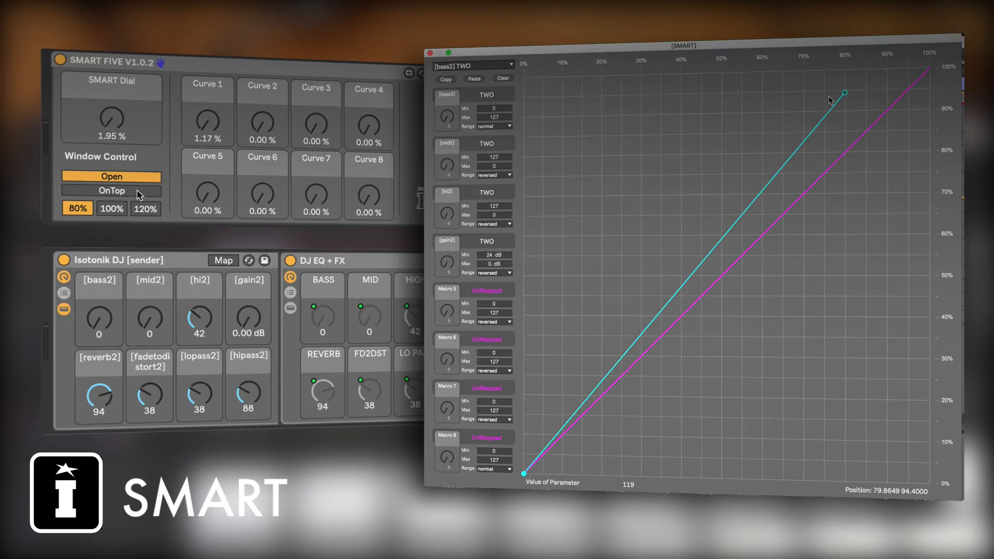
drag(845, 93, 737, 129)
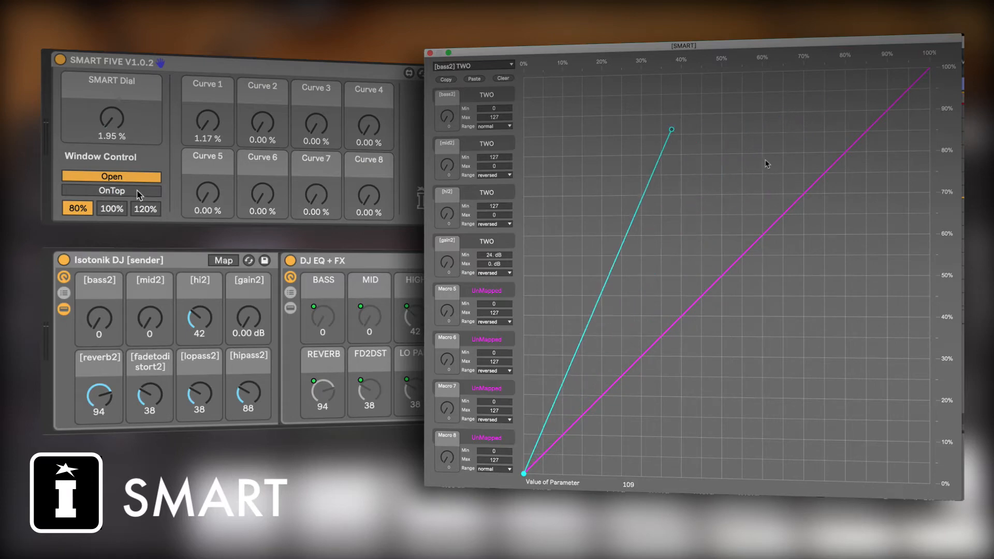
drag(670, 130, 765, 162)
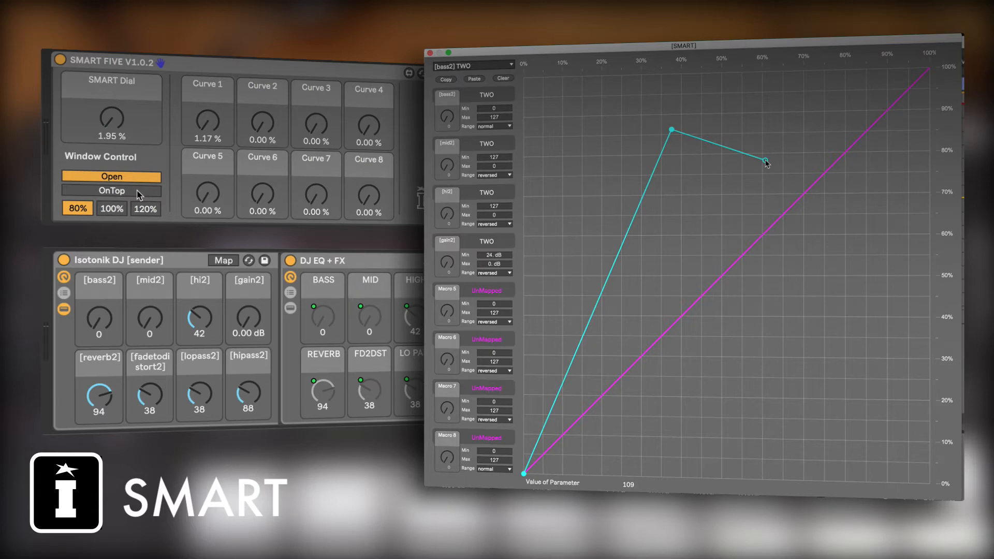
drag(766, 162, 724, 167)
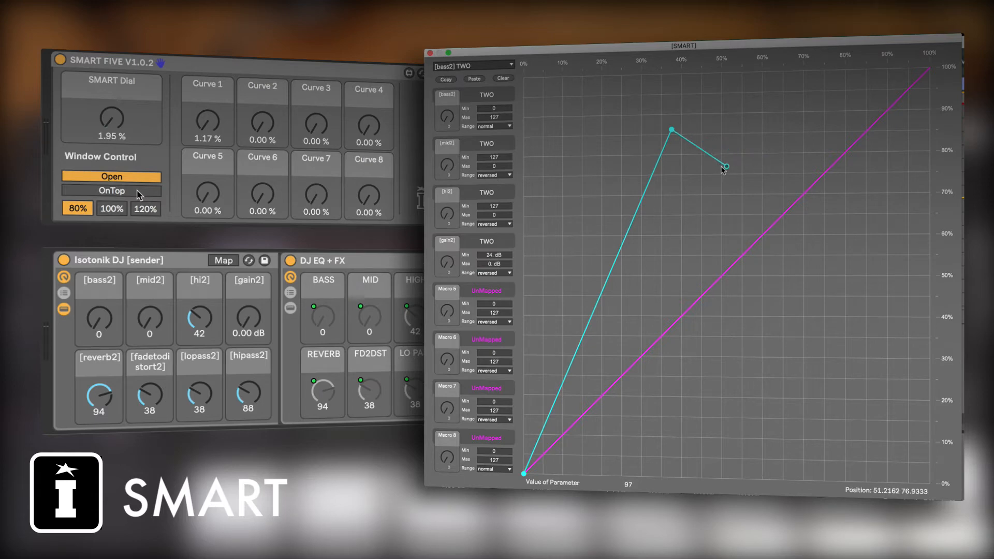
drag(726, 166, 679, 176)
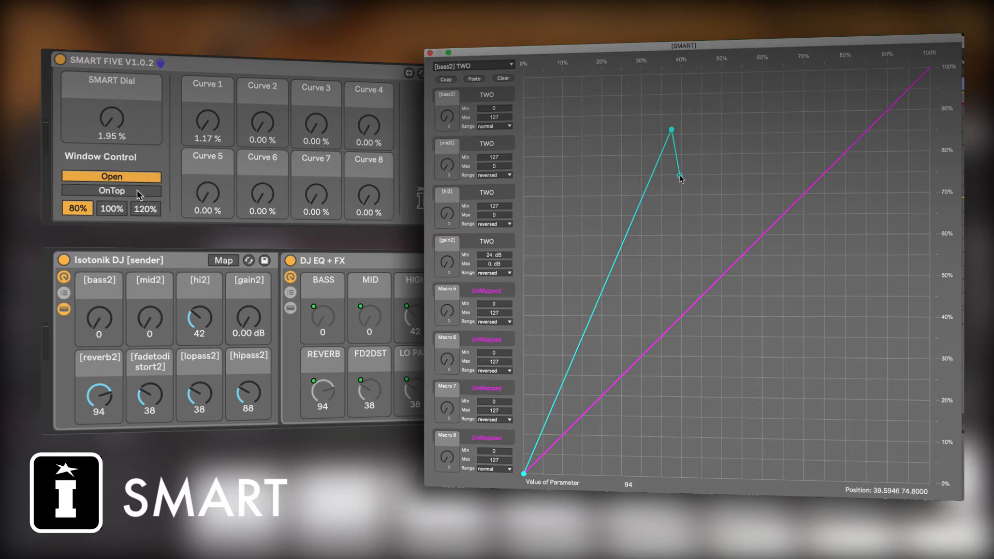
Reposition the second breakpoint to about 70% input, settling near 64% output.
drag(680, 177, 677, 178)
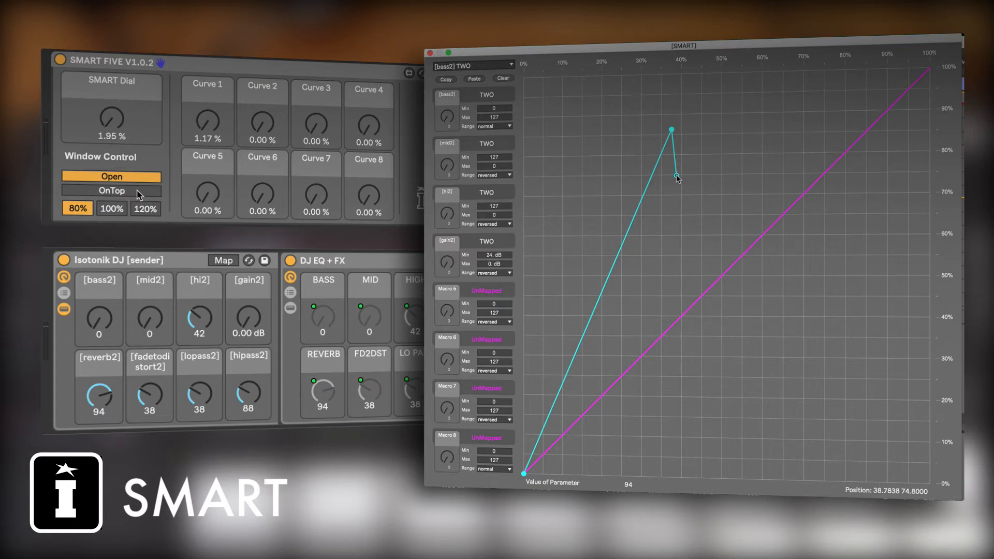
drag(676, 176, 652, 176)
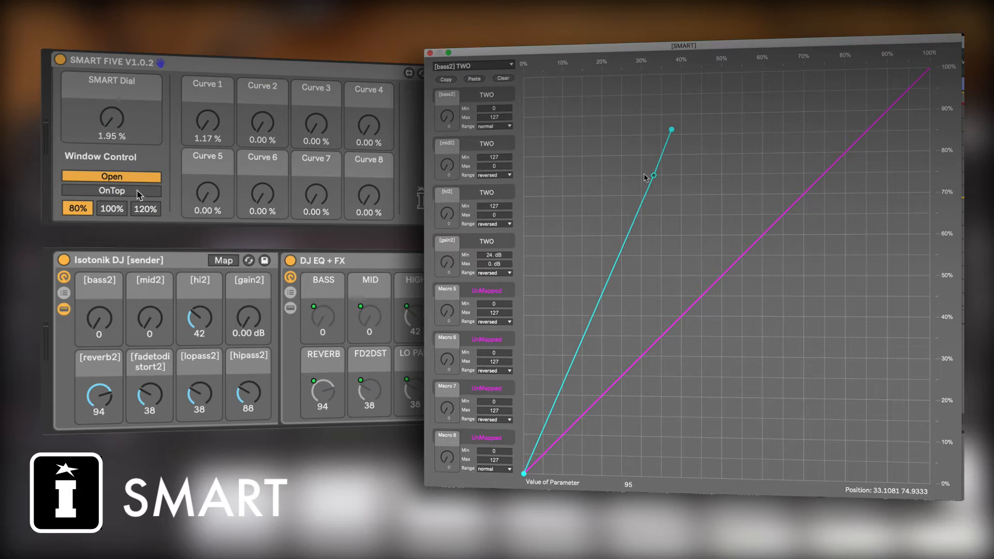
drag(652, 176, 674, 121)
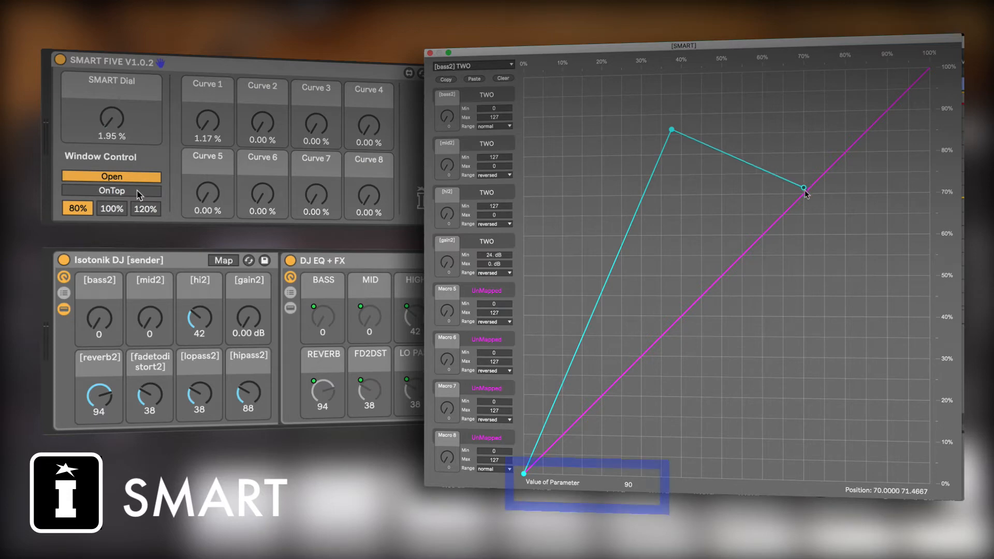
drag(804, 187, 816, 292)
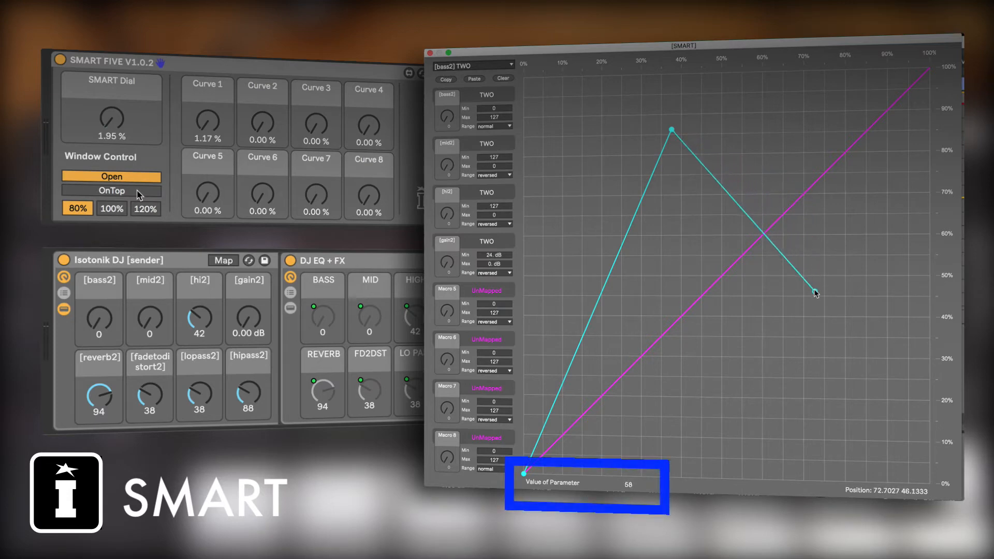
drag(815, 294, 810, 122)
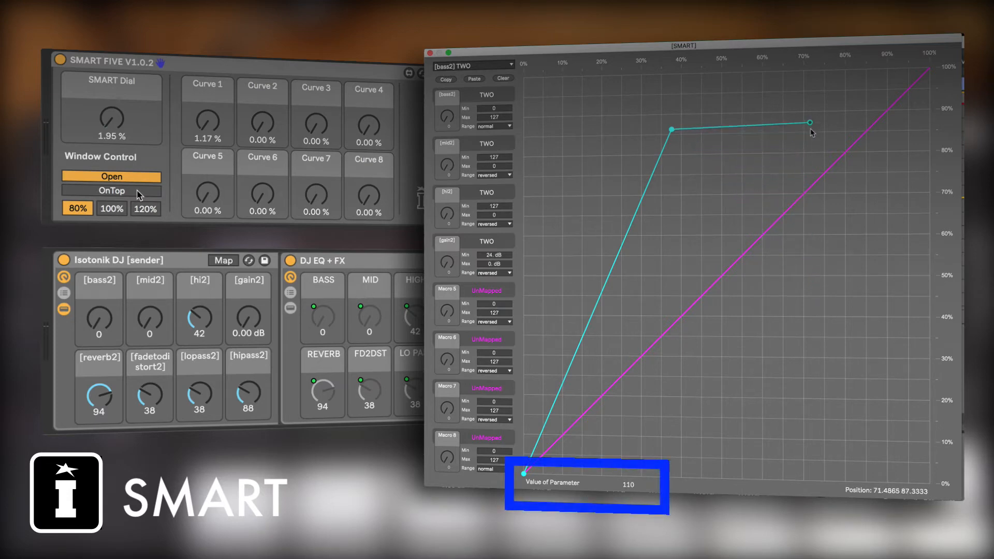
drag(810, 122, 818, 218)
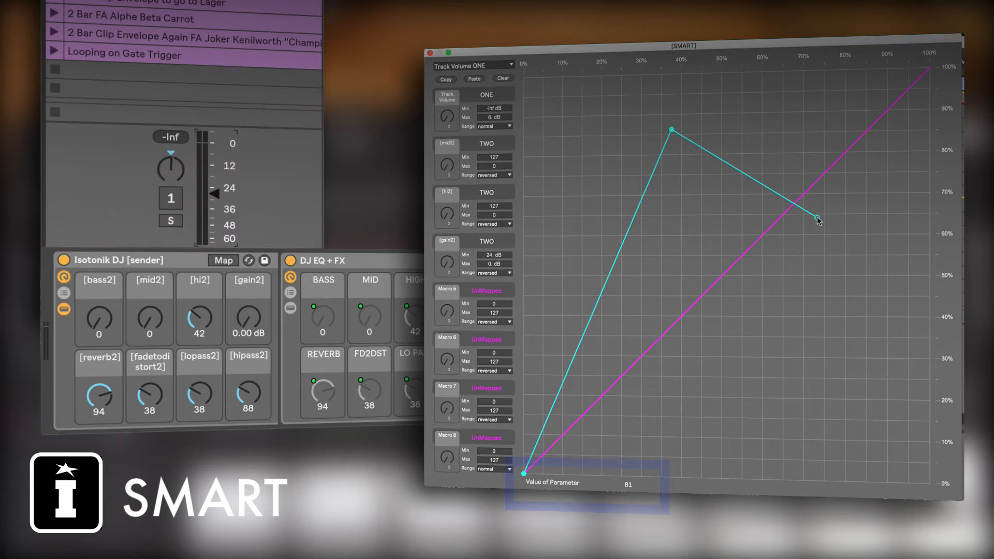
Drag the last Track Volume node out to about 92% input and 67% output.
drag(818, 218, 811, 140)
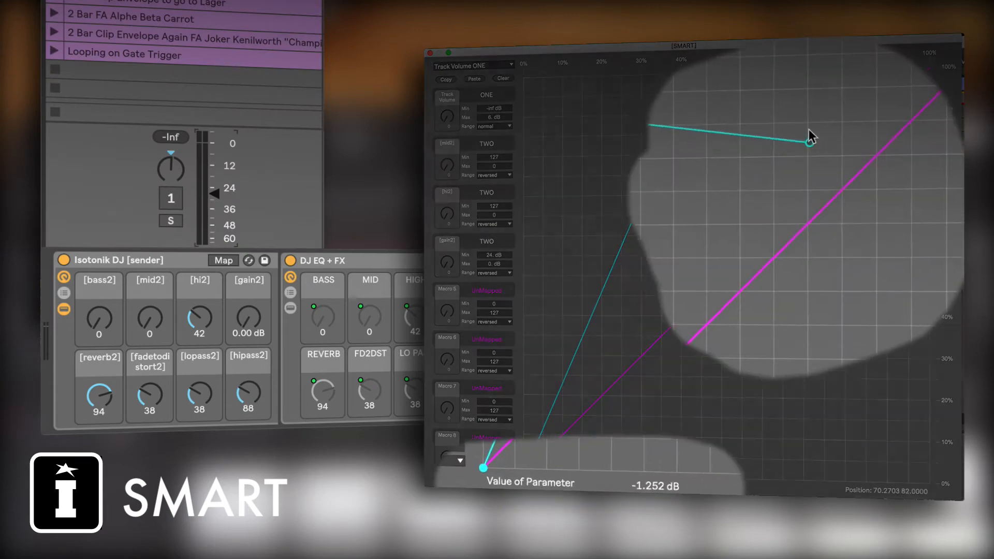
drag(808, 142, 921, 347)
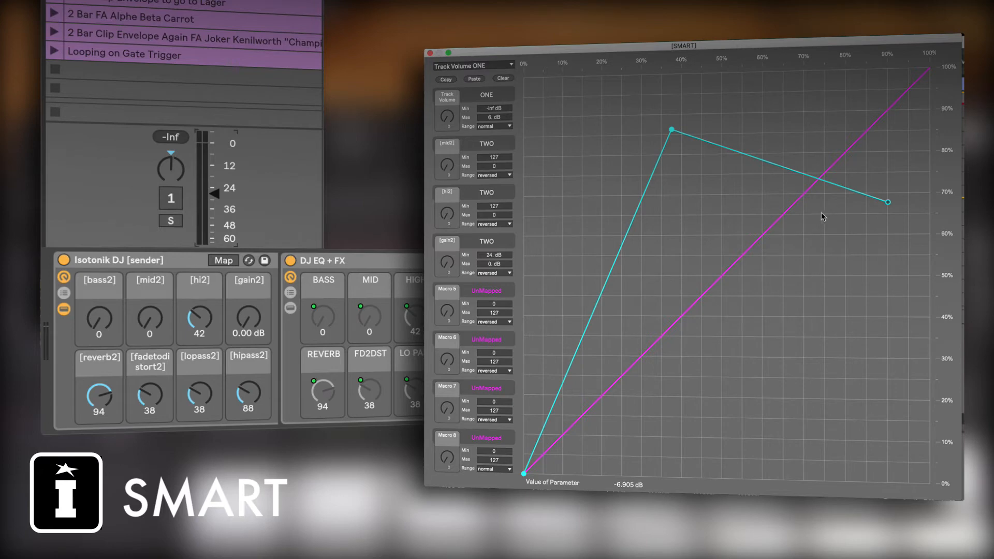
mouse_move(767, 203)
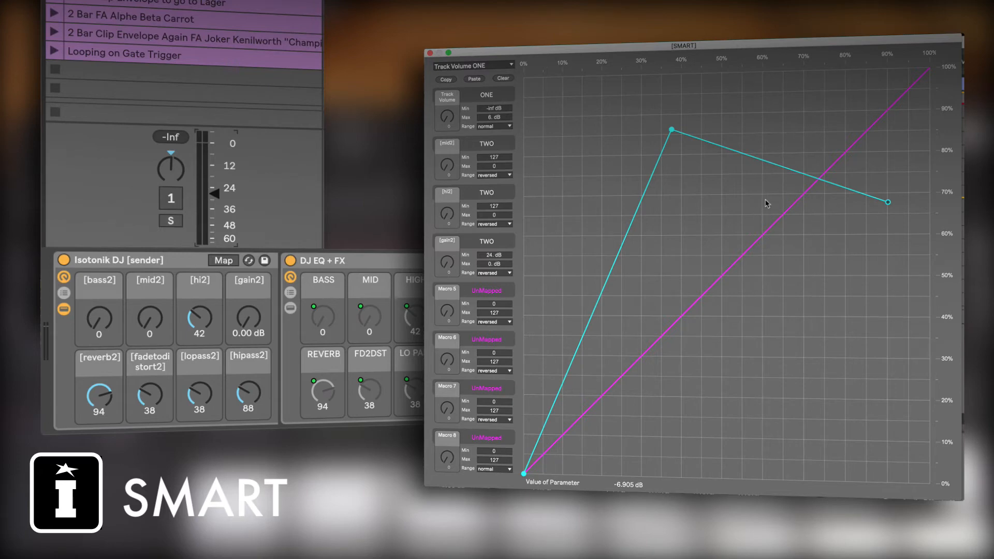
mouse_move(779, 149)
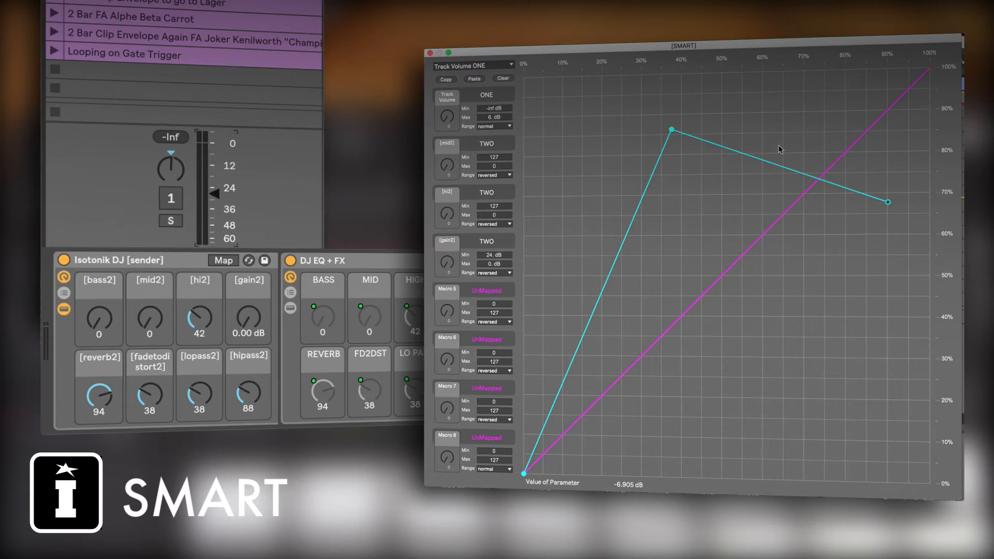
Bend both Track Volume segments into curves and place the end node to form a peak, dip and plateau.
drag(780, 150, 780, 184)
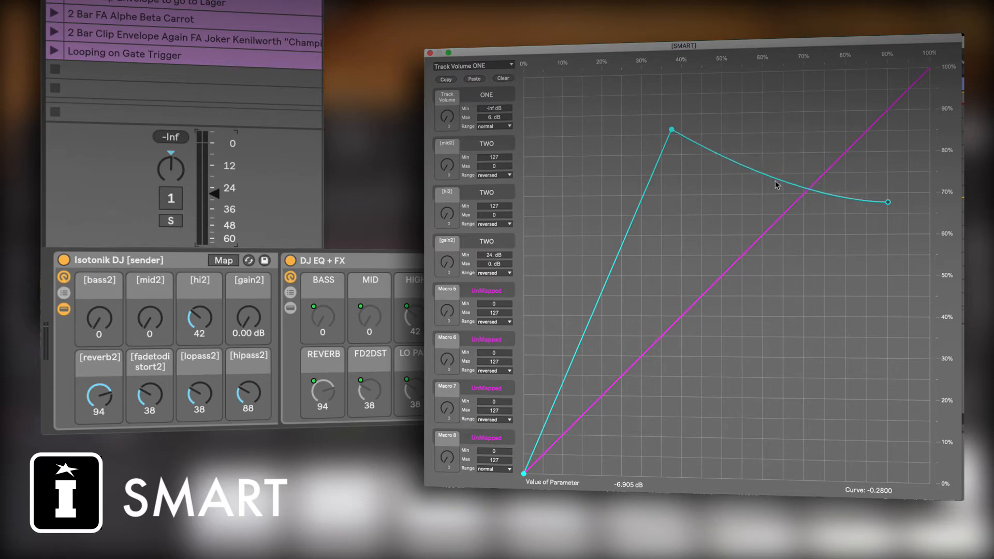
drag(776, 186, 776, 220)
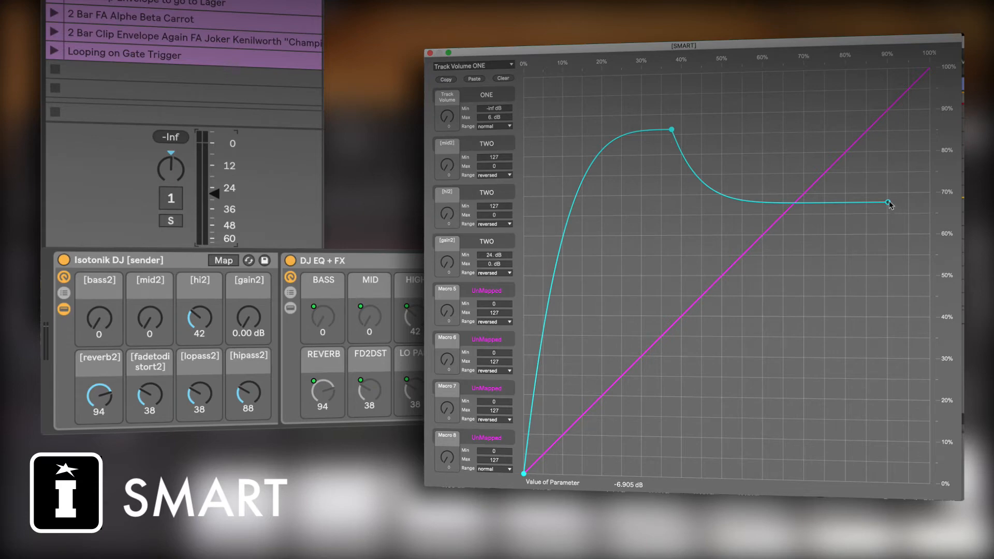
drag(887, 201, 815, 158)
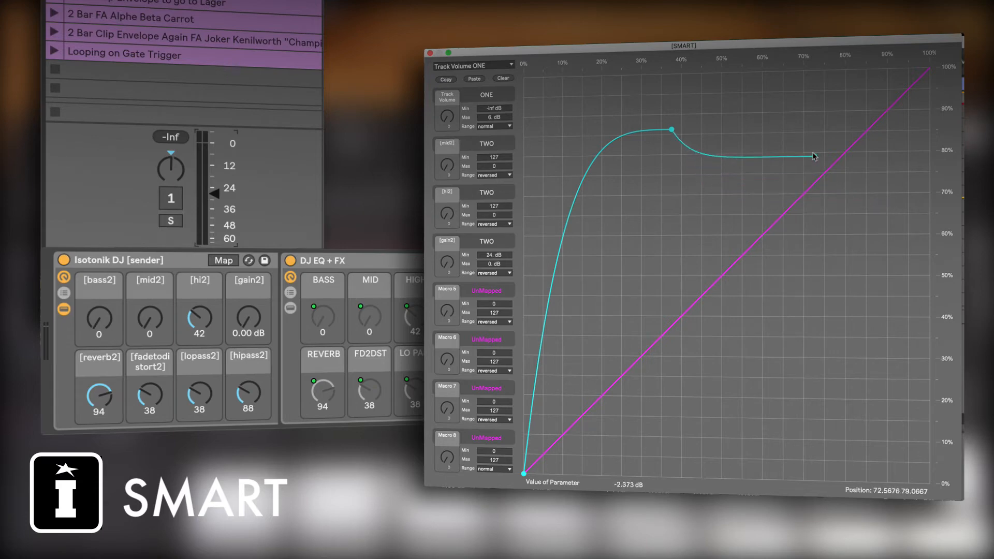
drag(814, 157, 672, 100)
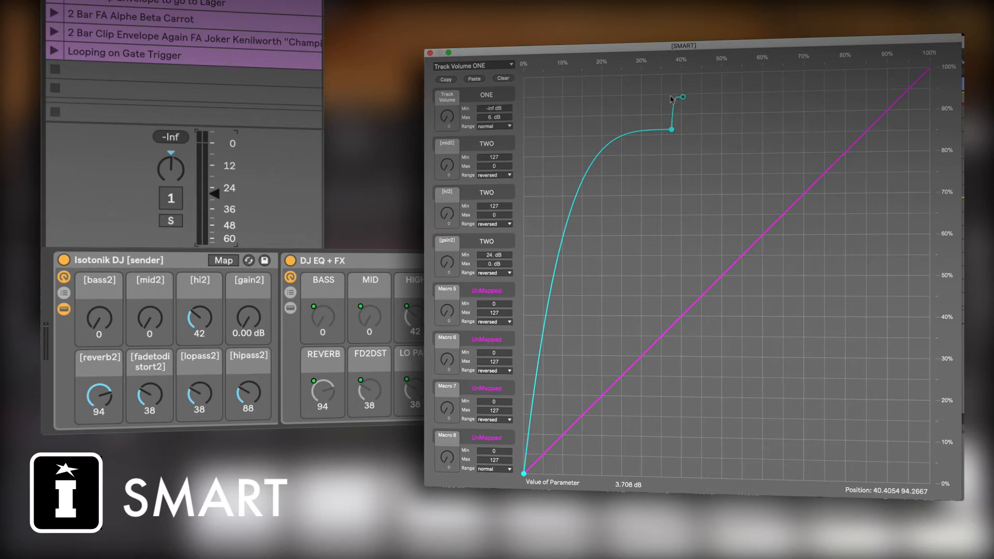
drag(681, 96, 737, 225)
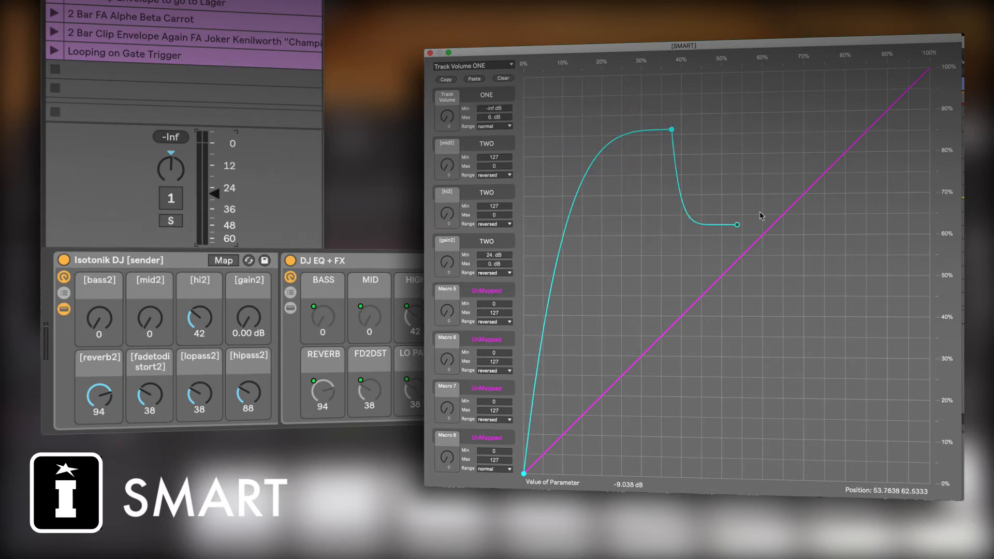
drag(738, 224, 698, 211)
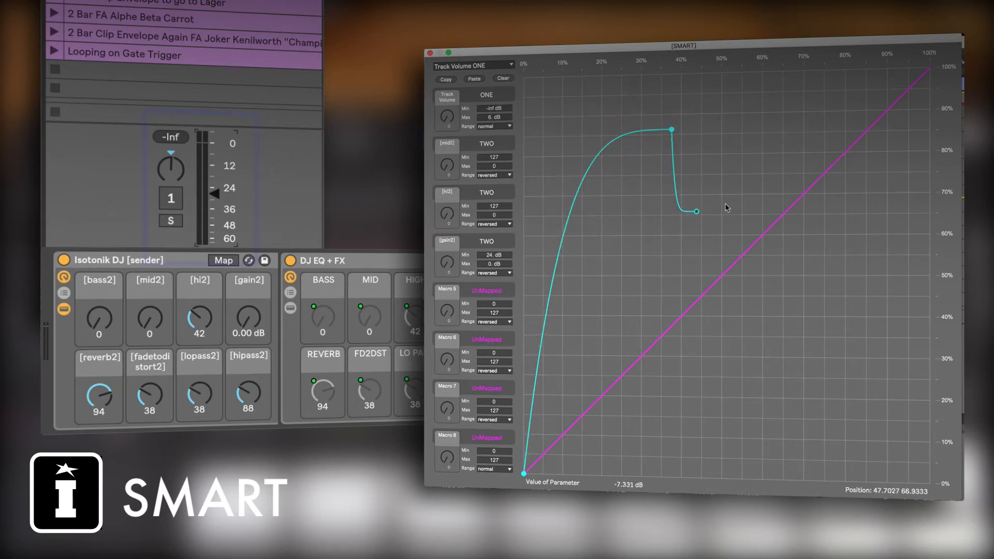
drag(698, 211, 761, 192)
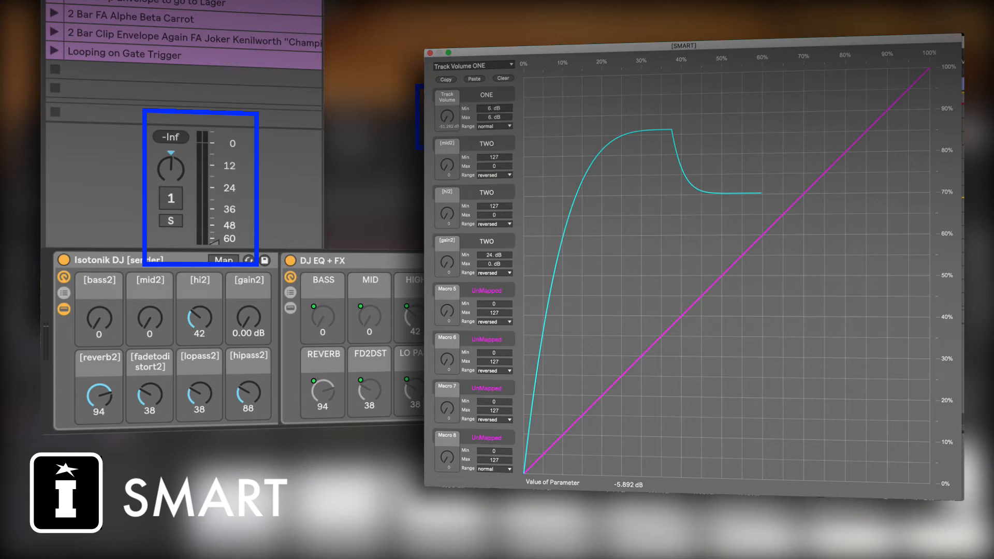
Set the Track Volume range from -inf dB to 6 dB to reversed.
click(494, 116)
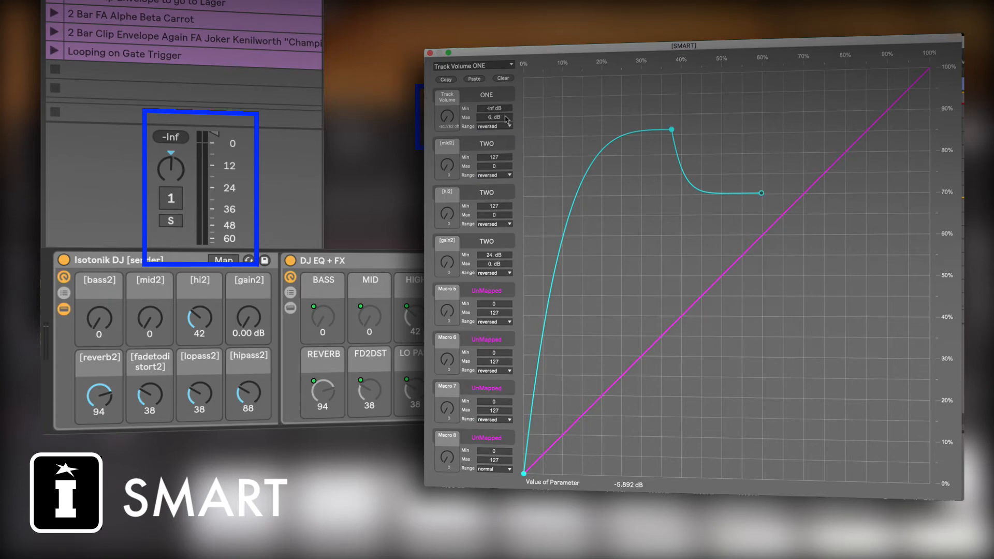
mouse_move(604, 186)
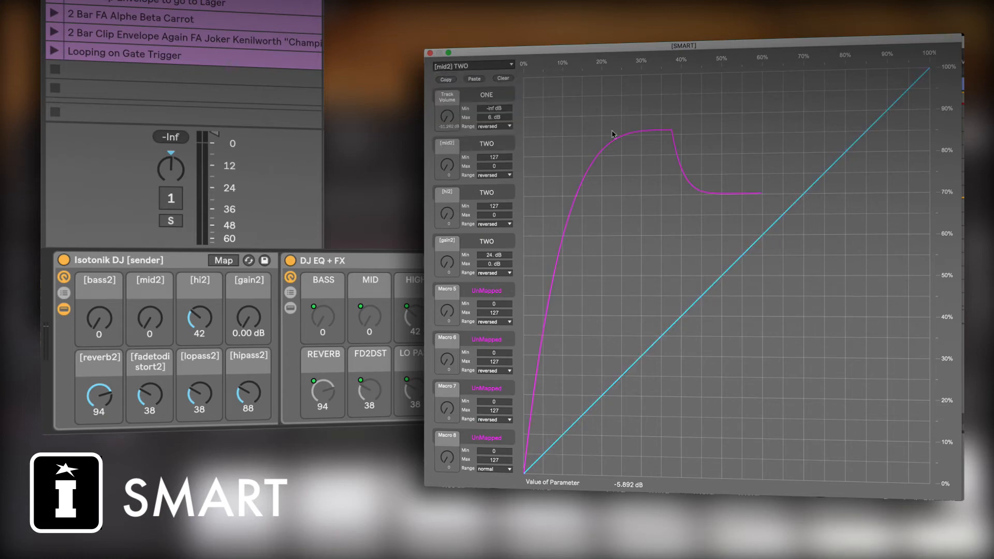
Lower mid2's end node and bend its line into a gentle curve levelling near 62%.
drag(926, 71, 920, 102)
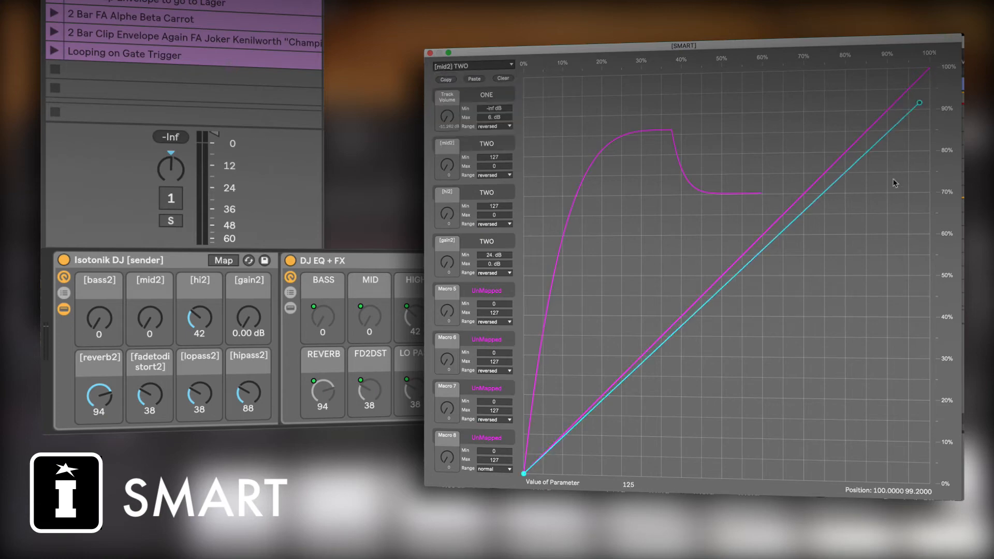
drag(918, 104, 876, 226)
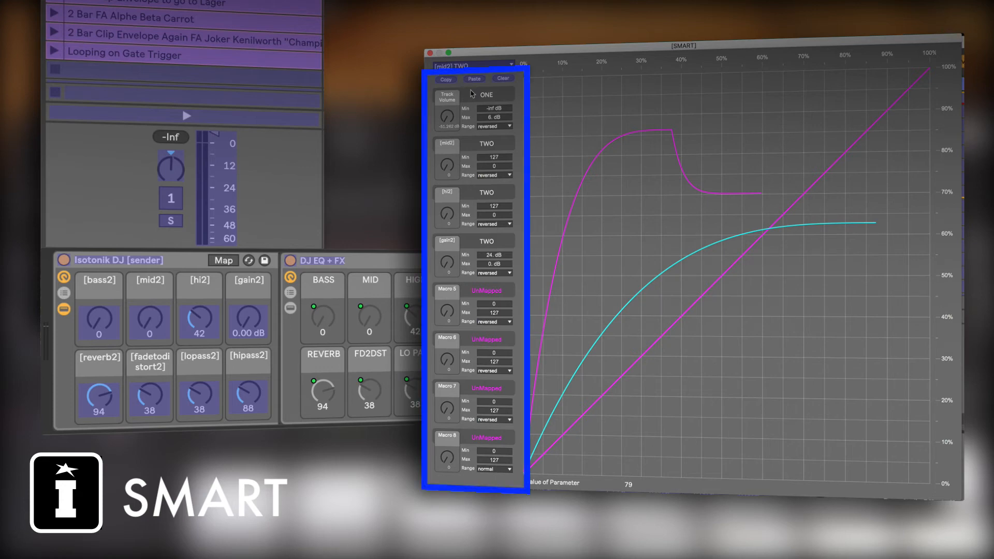
mouse_move(446, 399)
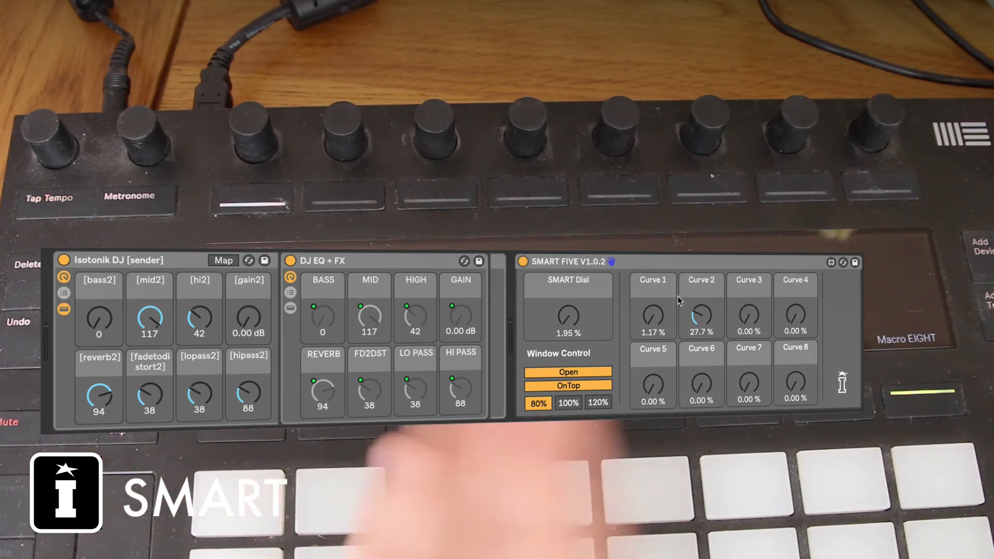
Reopen the curve window with Open under Window Control on the SMART FIVE device.
click(568, 372)
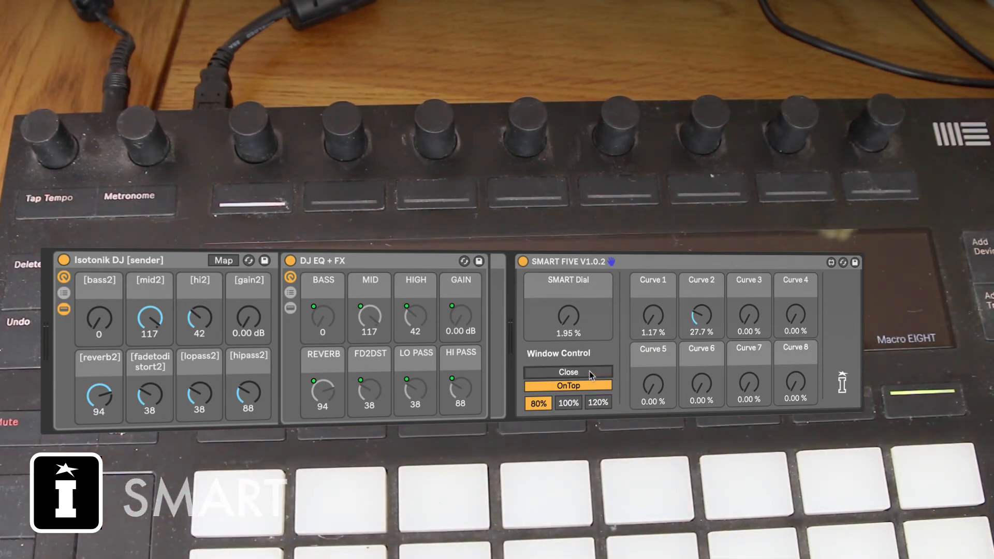
click(567, 372)
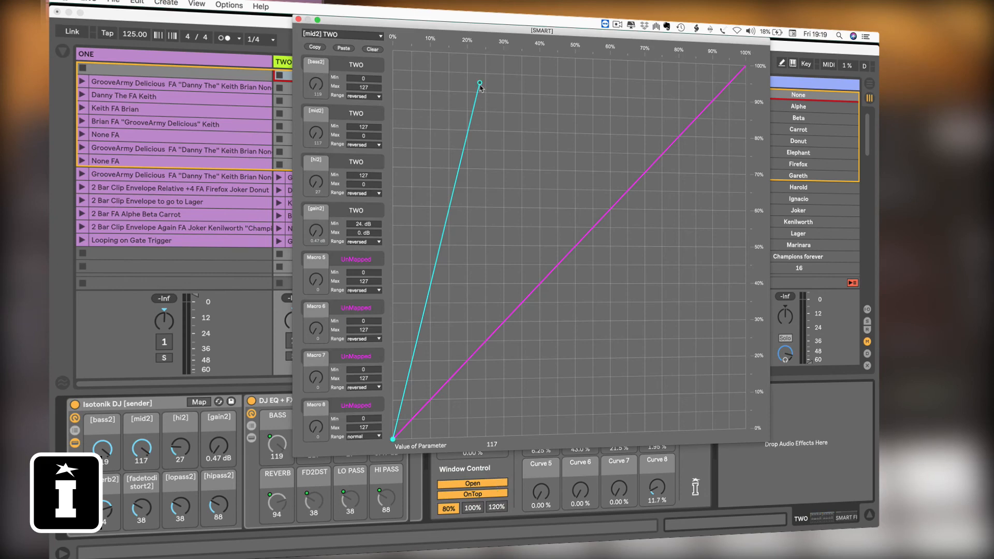
Shape mid2 into a steep plateau near 92% and paste that curve onto gain2.
drag(480, 82, 605, 99)
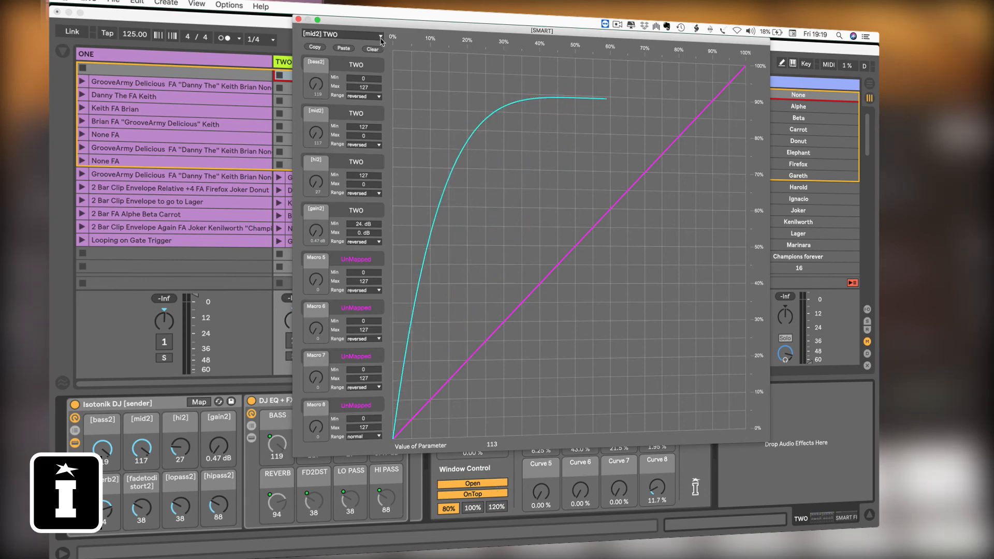
click(345, 34)
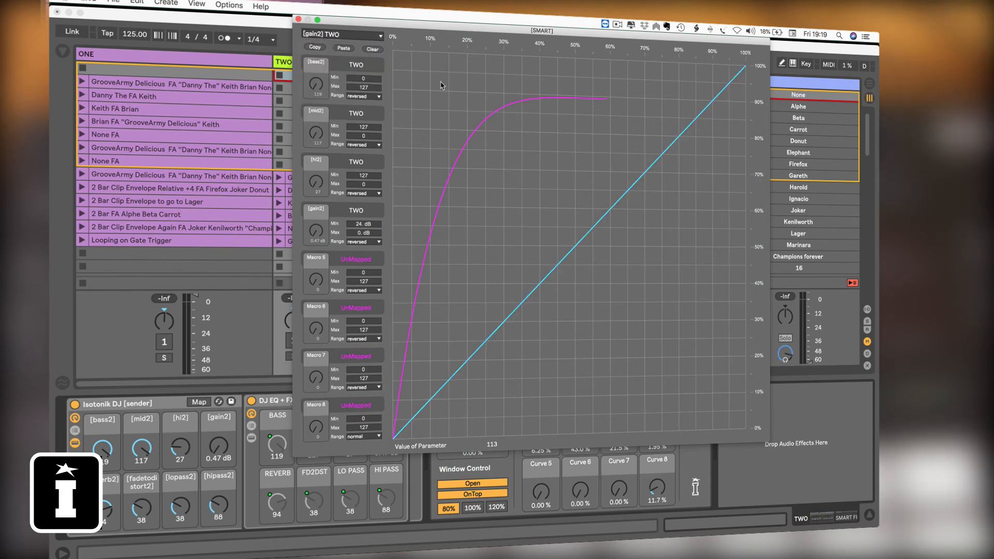
click(378, 35)
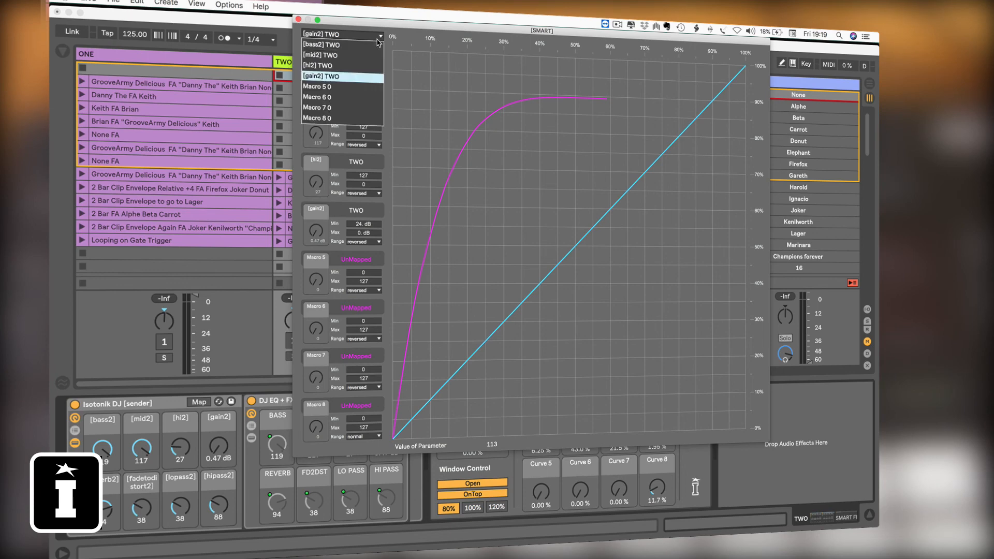
click(342, 45)
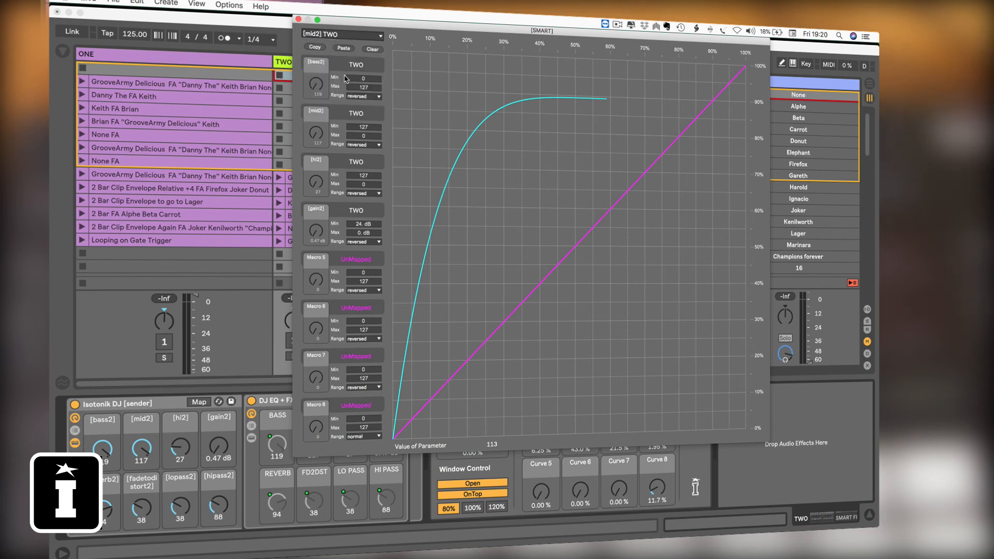
click(342, 35)
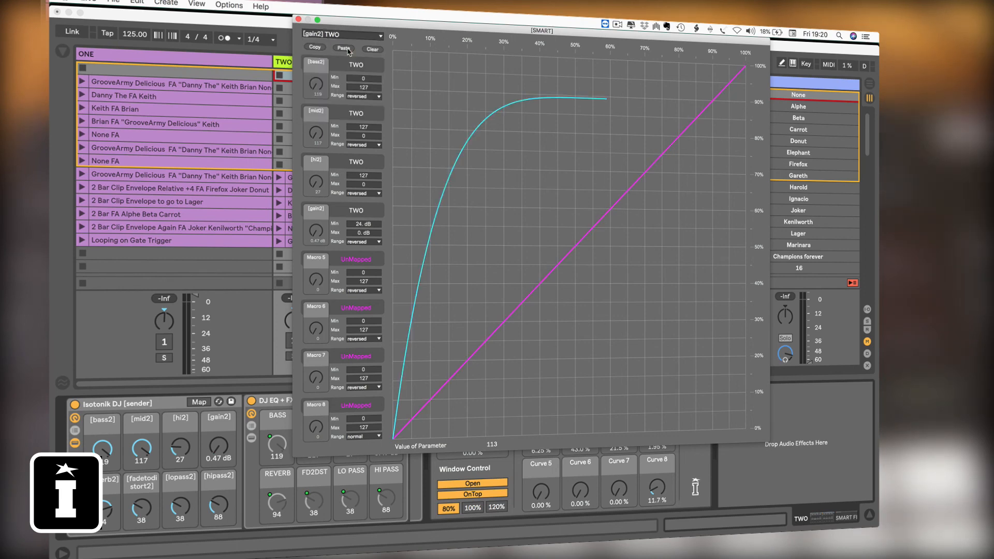
mouse_move(354, 54)
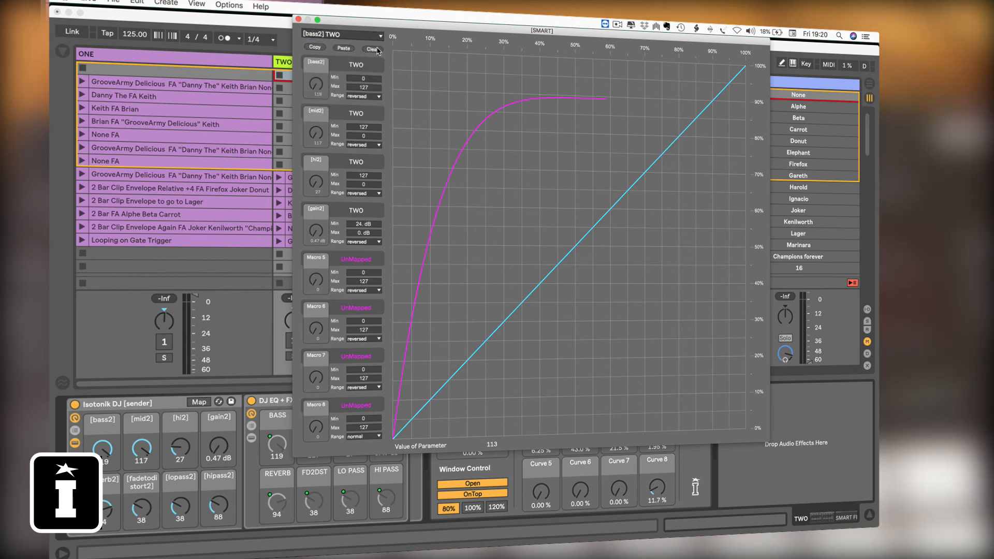
click(342, 35)
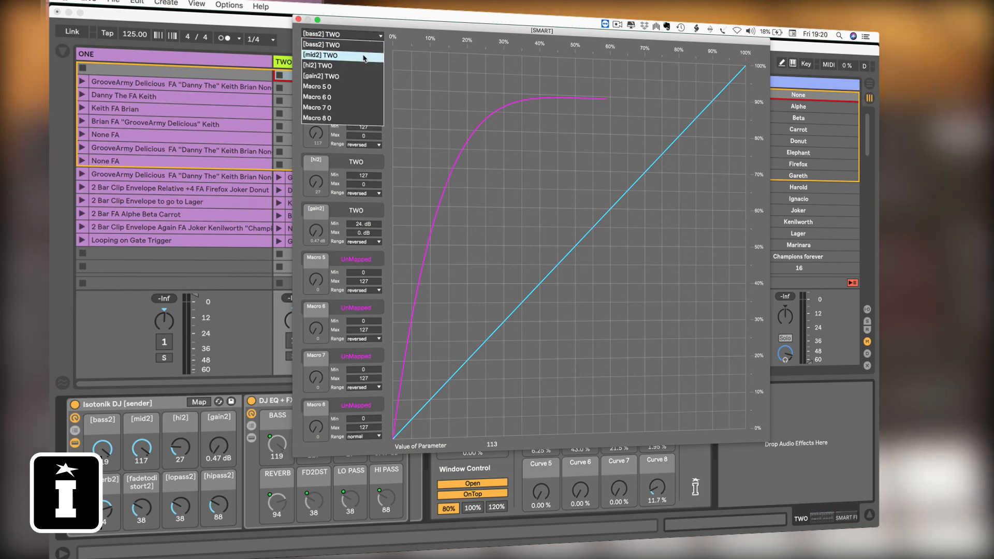